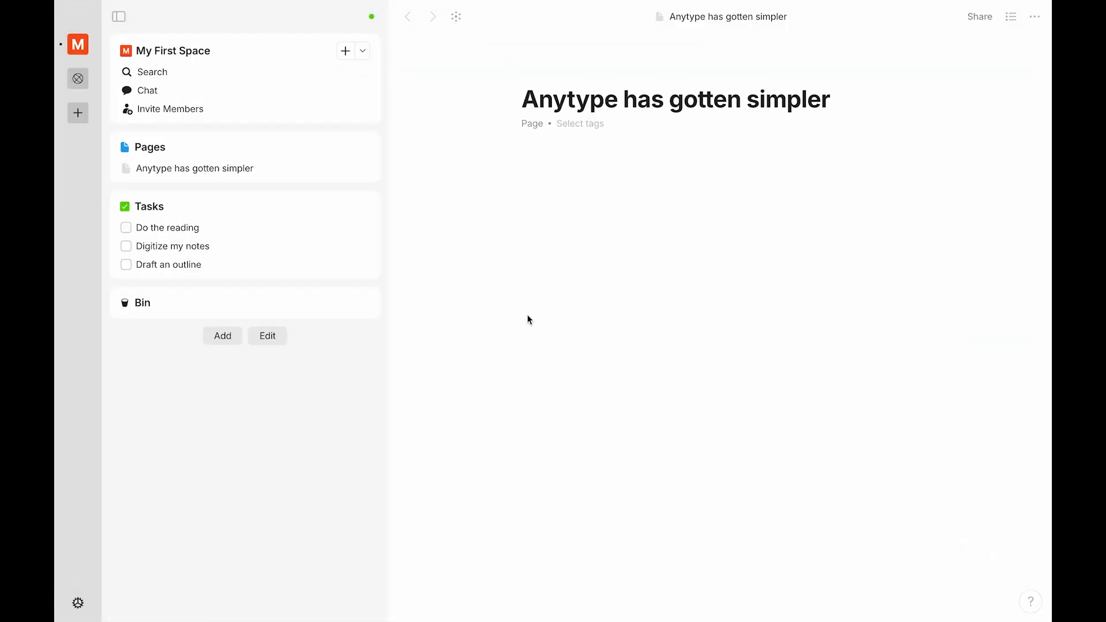
mouse_move(512, 302)
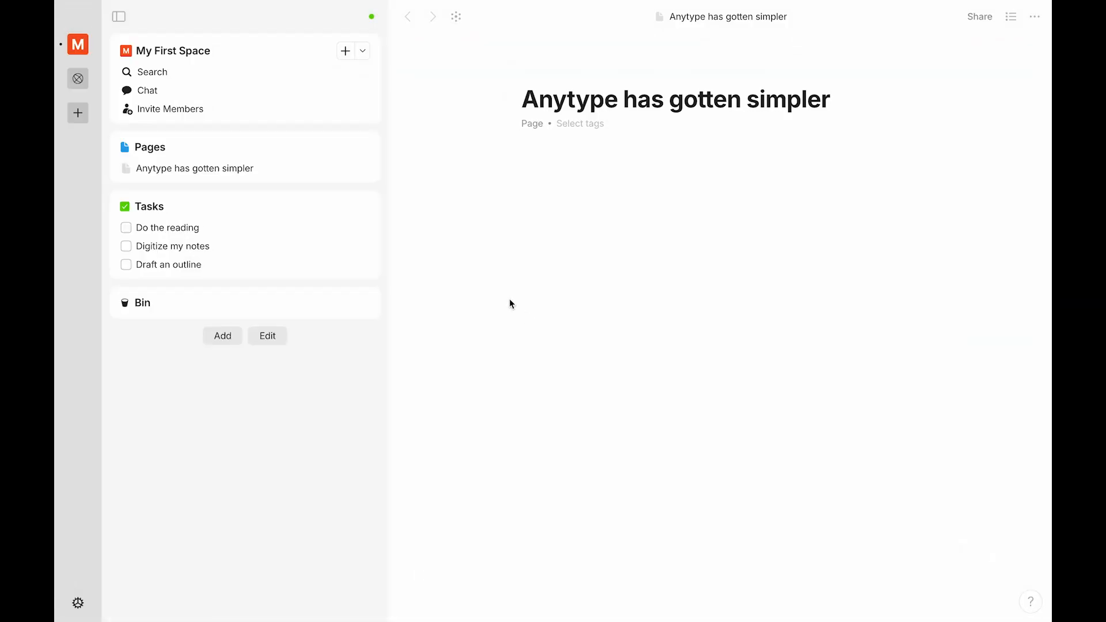
mouse_move(402, 136)
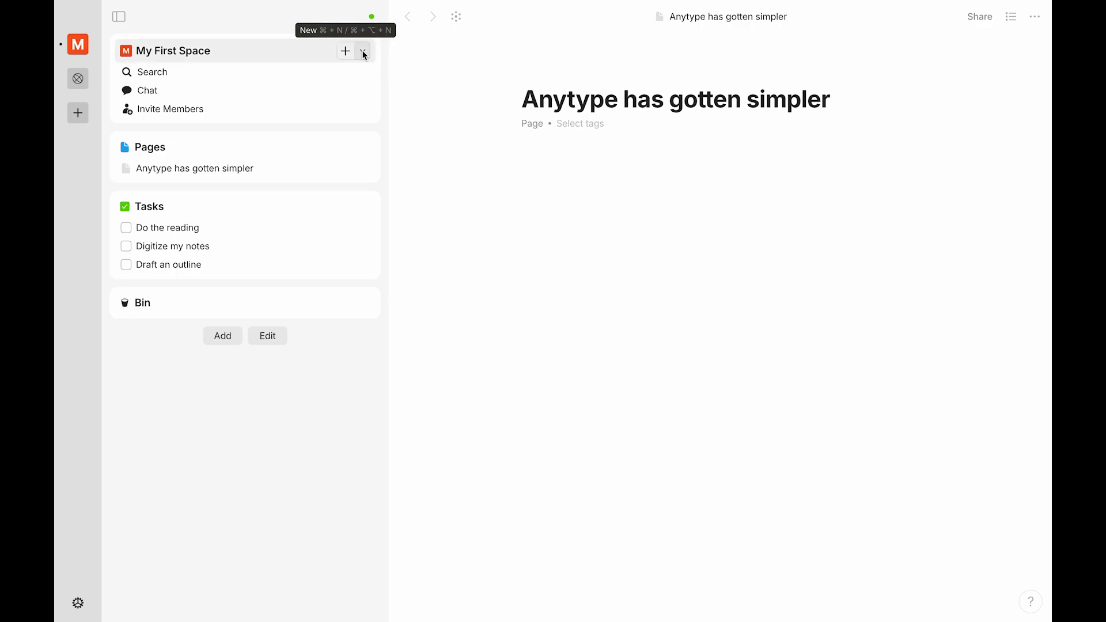
Step: Edit the Page type and set its Header position to Center, then save the change
left_click(364, 50)
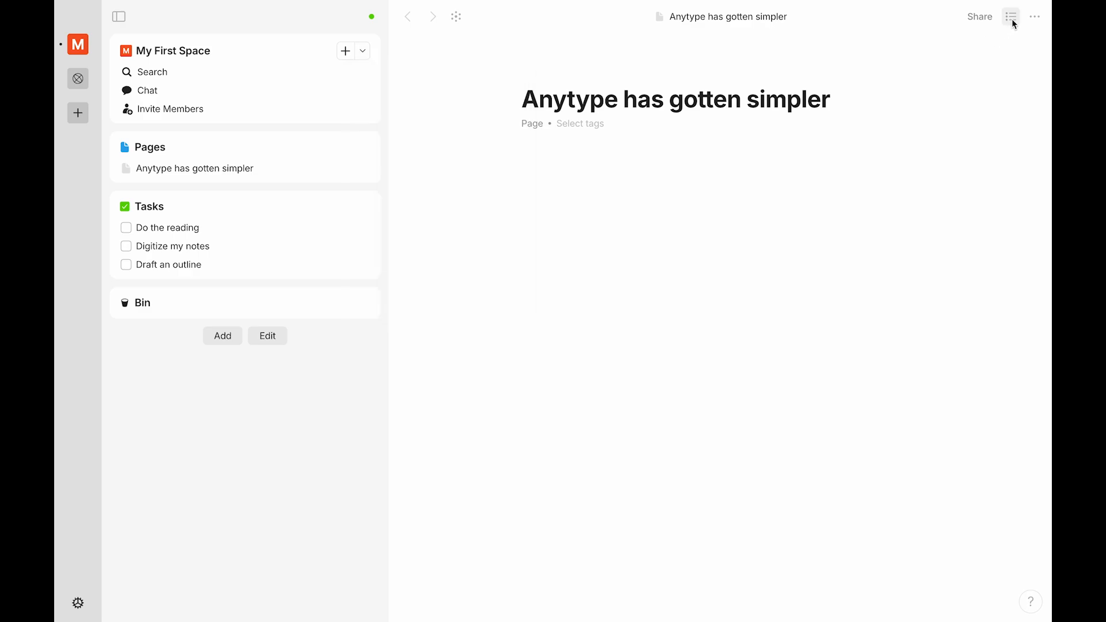
left_click(1012, 17)
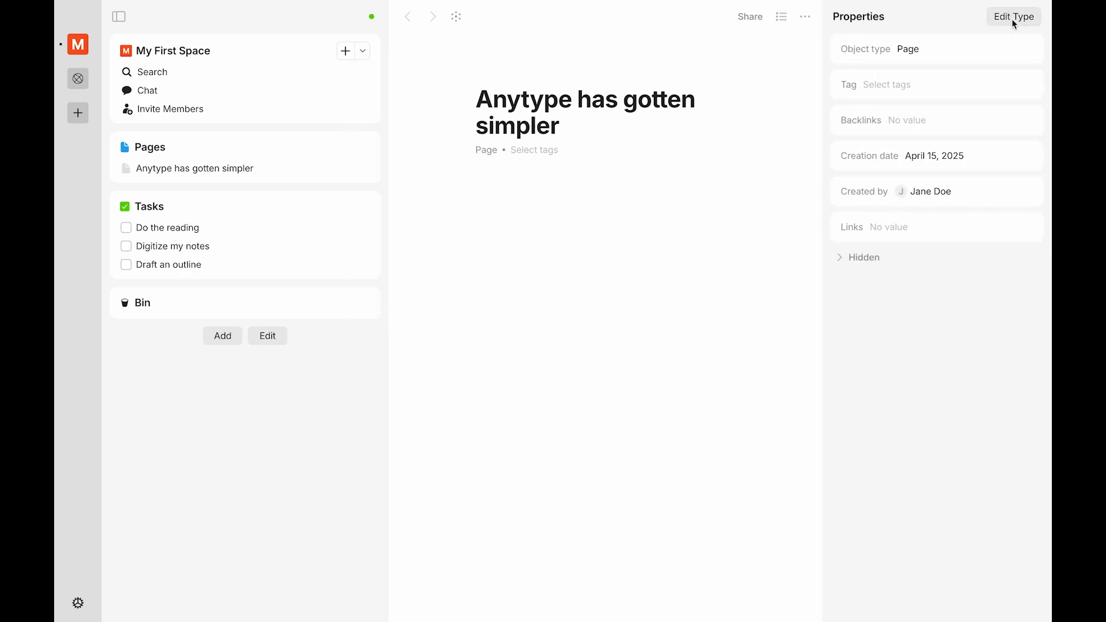
left_click(1013, 16)
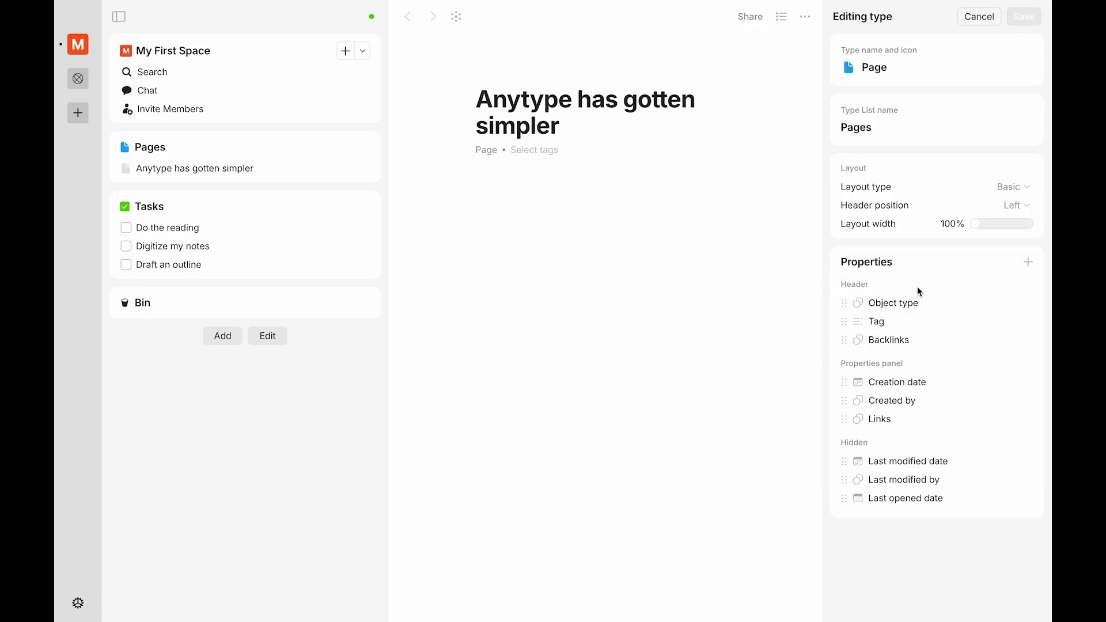
left_click(1017, 205)
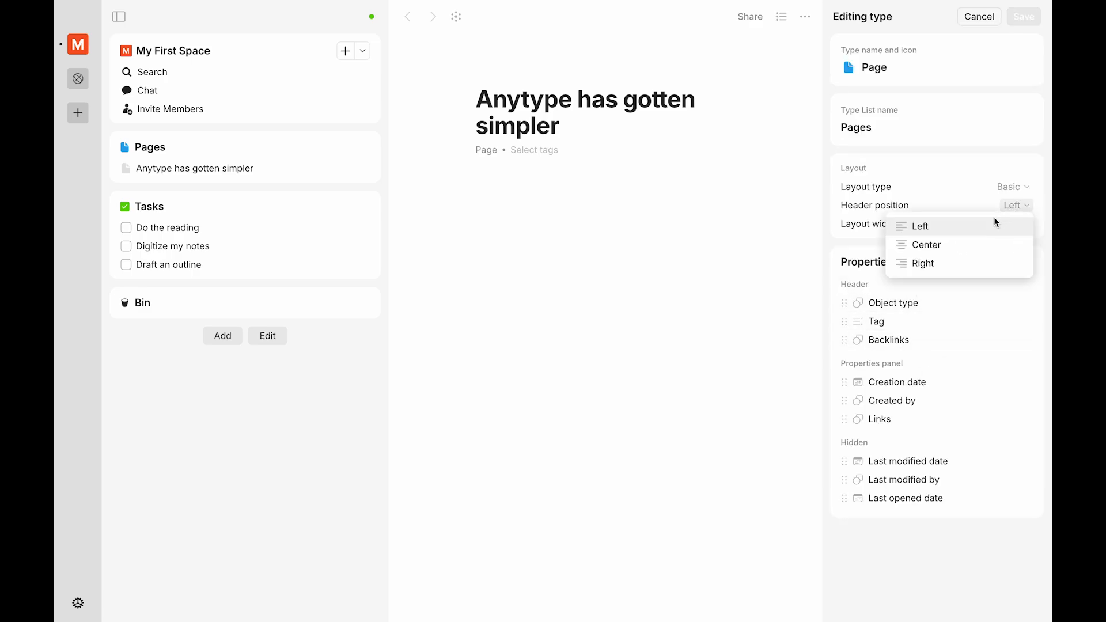
left_click(926, 244)
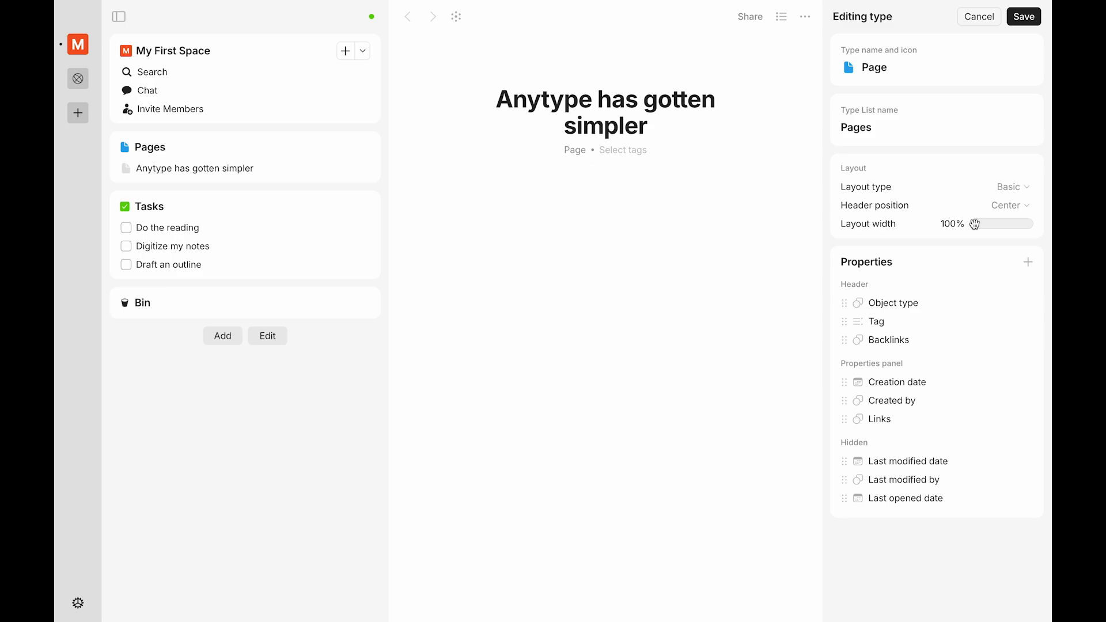
left_click(979, 16)
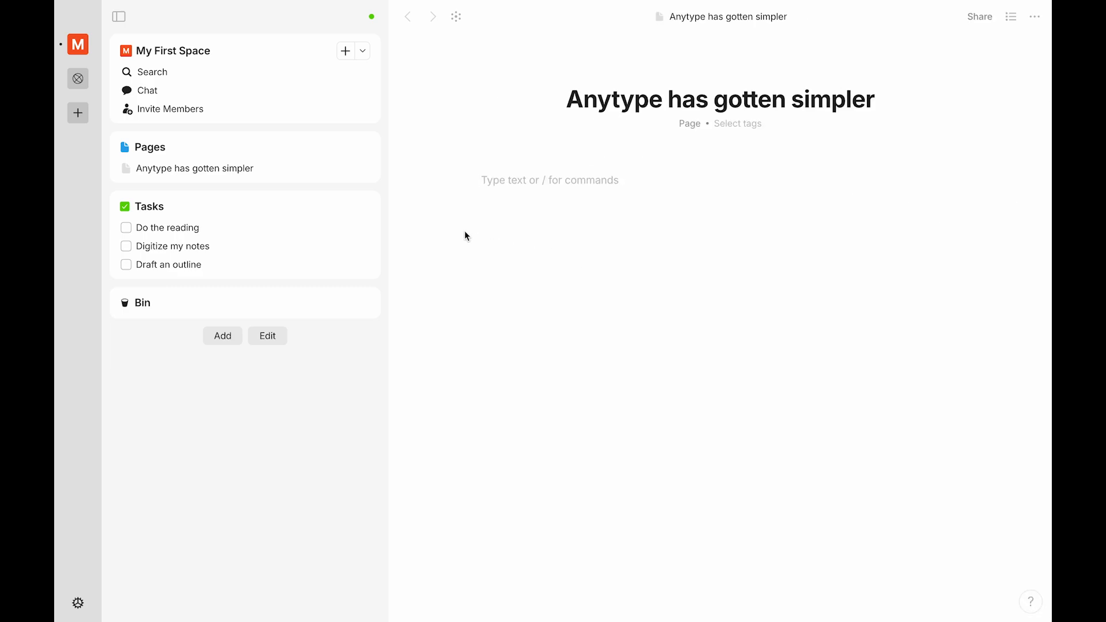
mouse_move(261, 207)
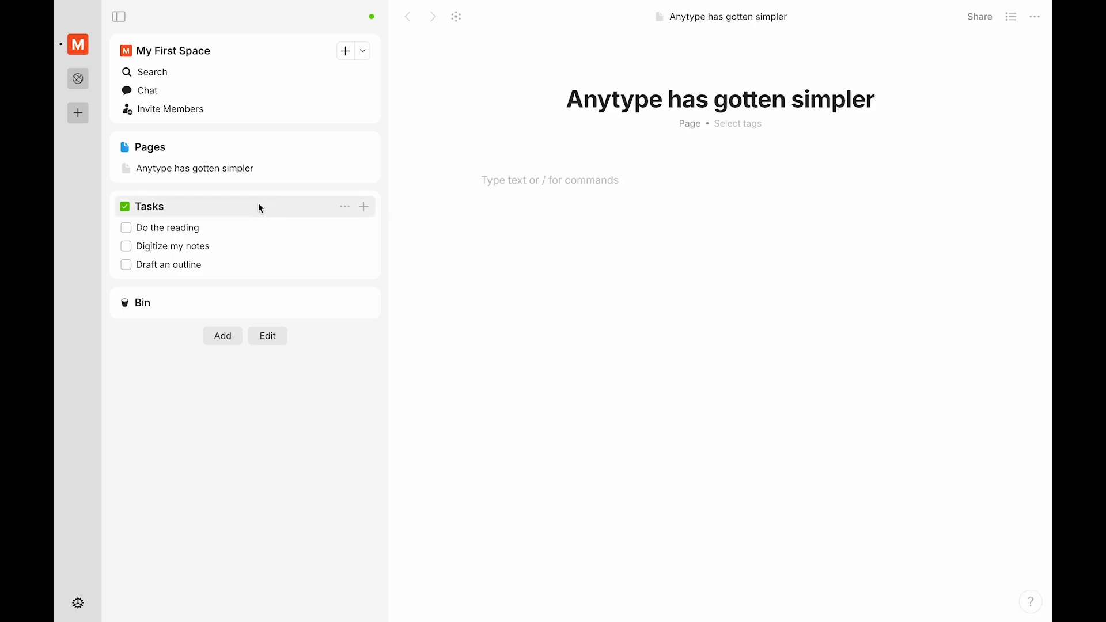
Step: Show the Tasks list and review the Task type settings without changing them
left_click(150, 207)
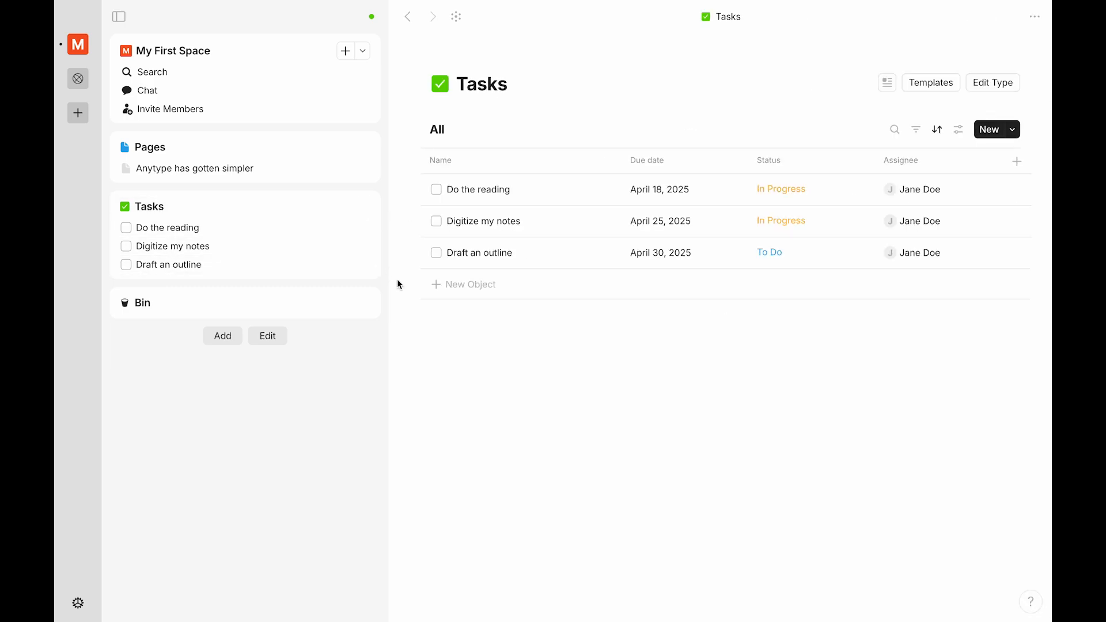
mouse_move(750, 162)
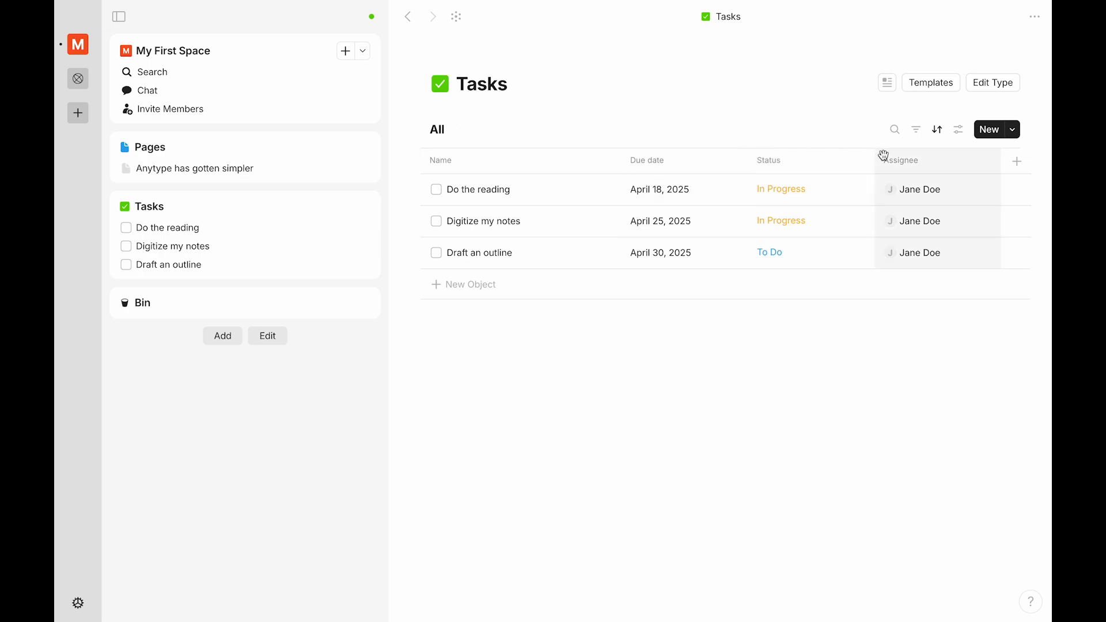
left_click(994, 83)
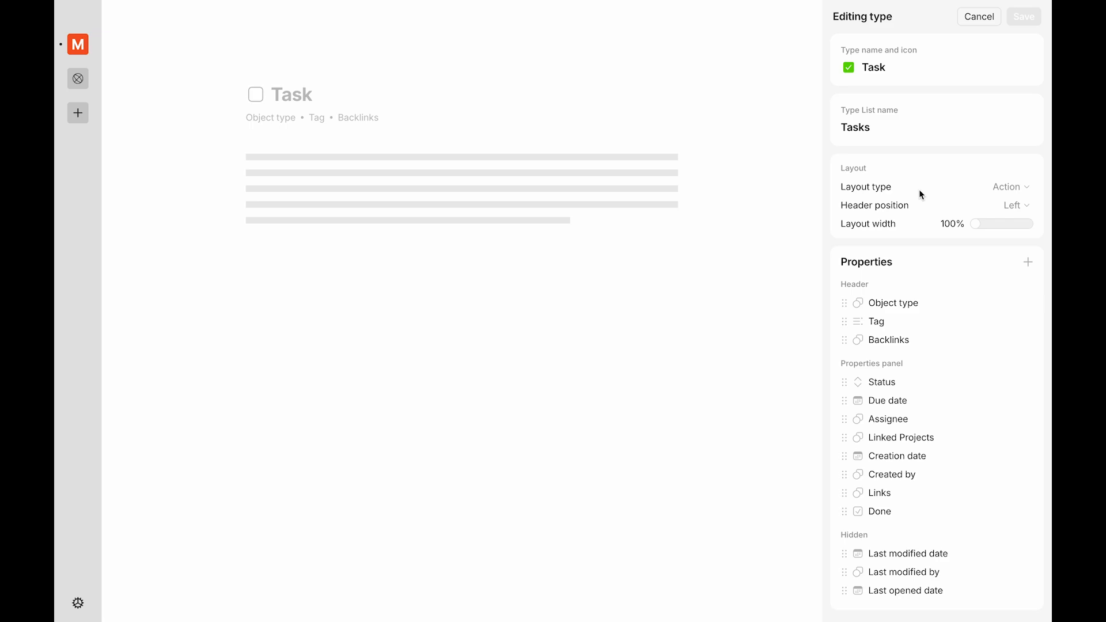
mouse_move(913, 321)
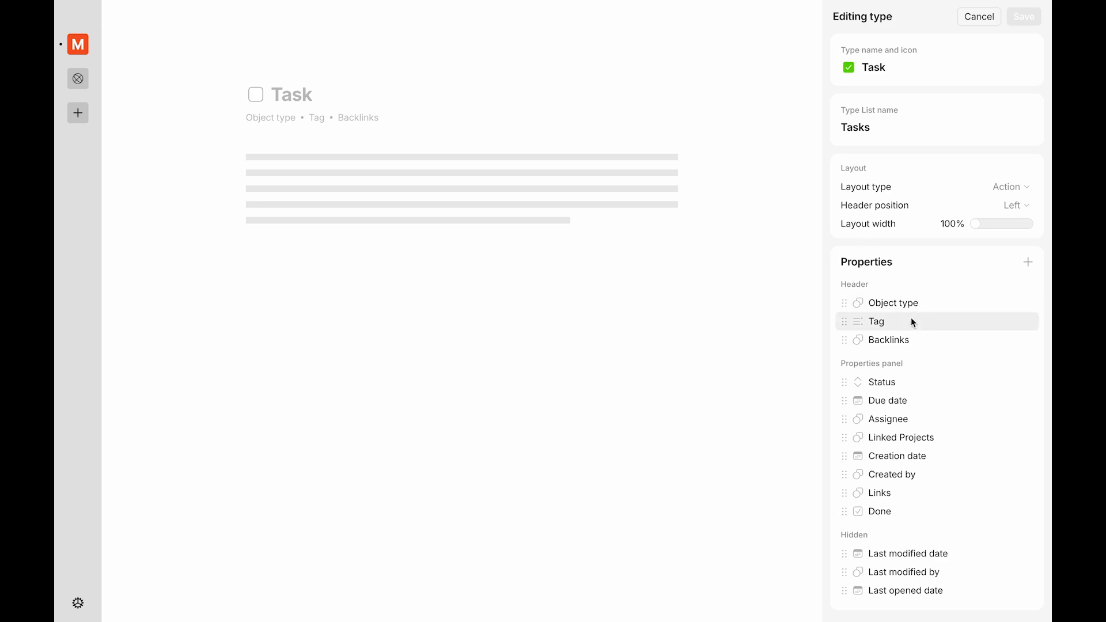
mouse_move(896, 403)
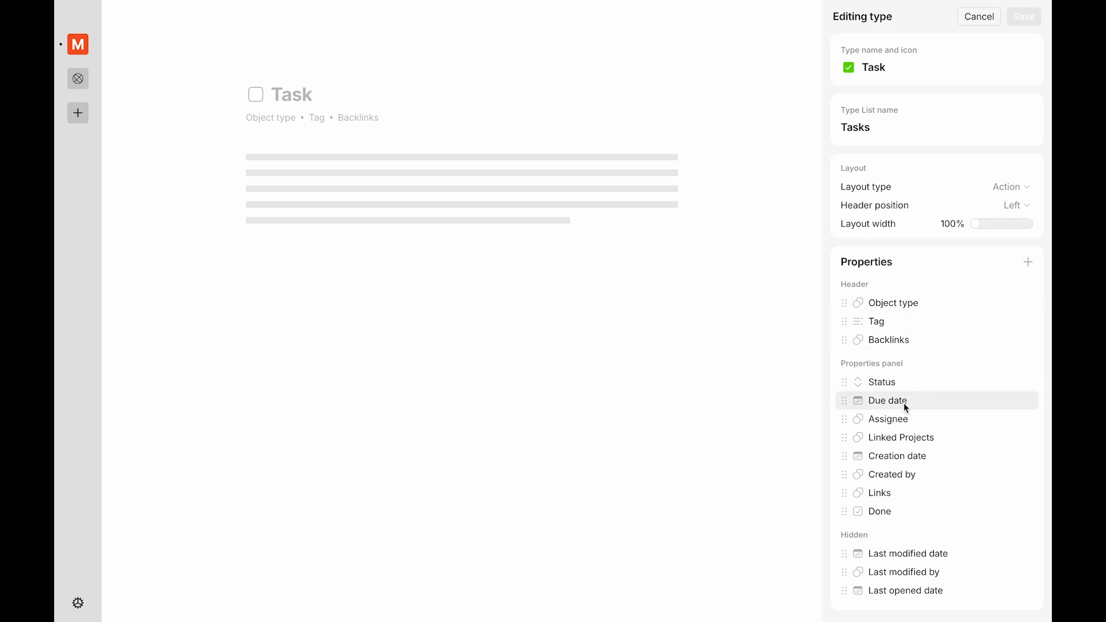
left_click(979, 17)
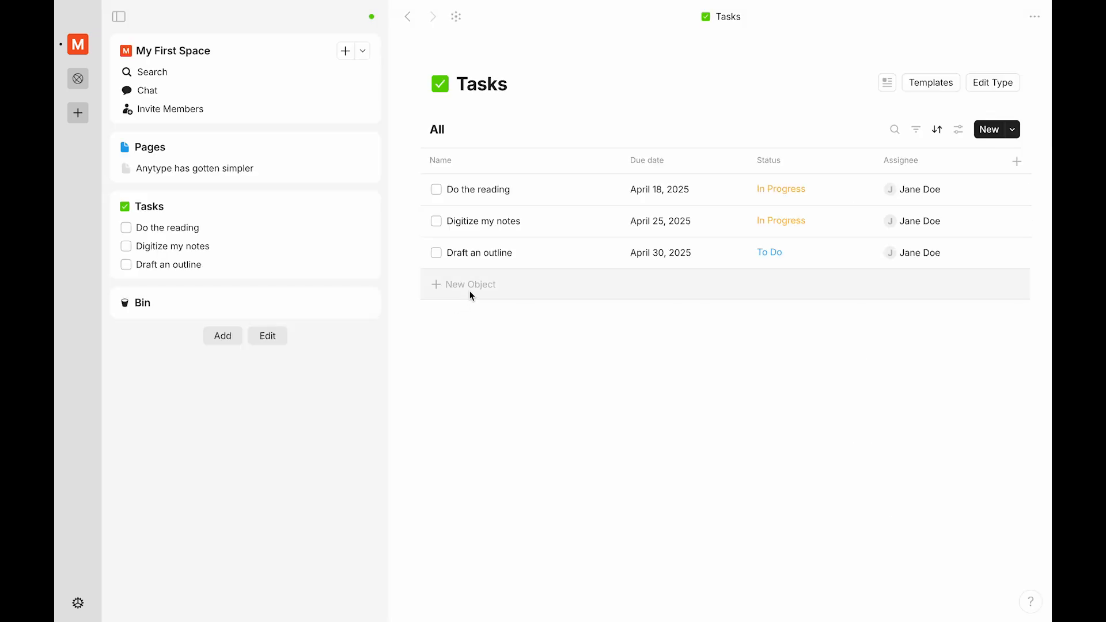
Step: Create a task titled 'Write paper' in the Tasks list and open it
left_click(470, 285)
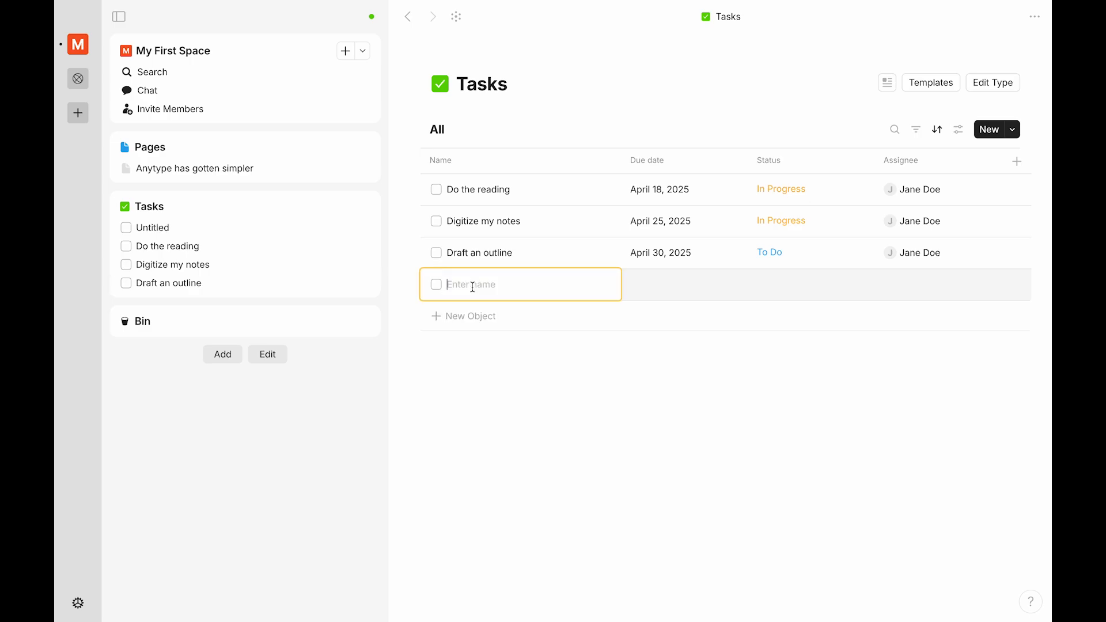
type("Write paper")
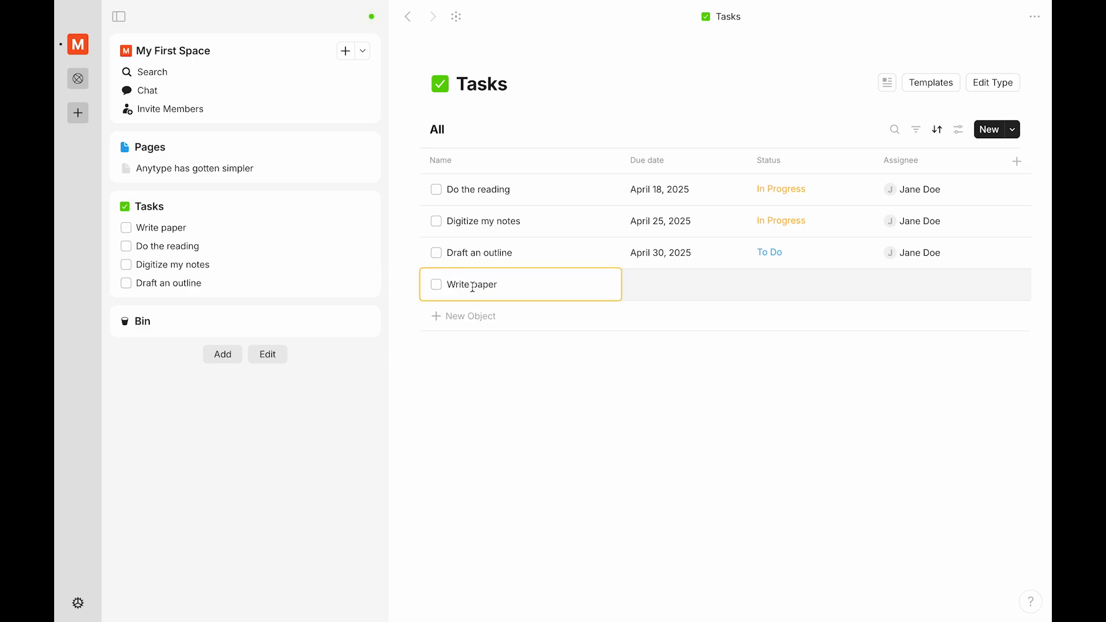
left_click(470, 285)
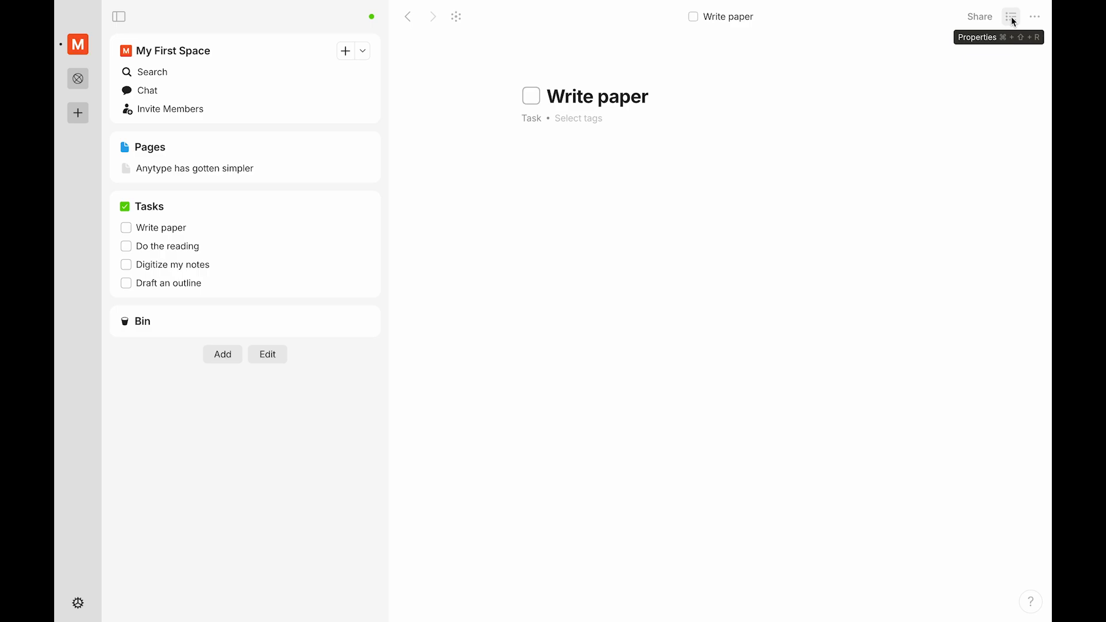
mouse_move(424, 173)
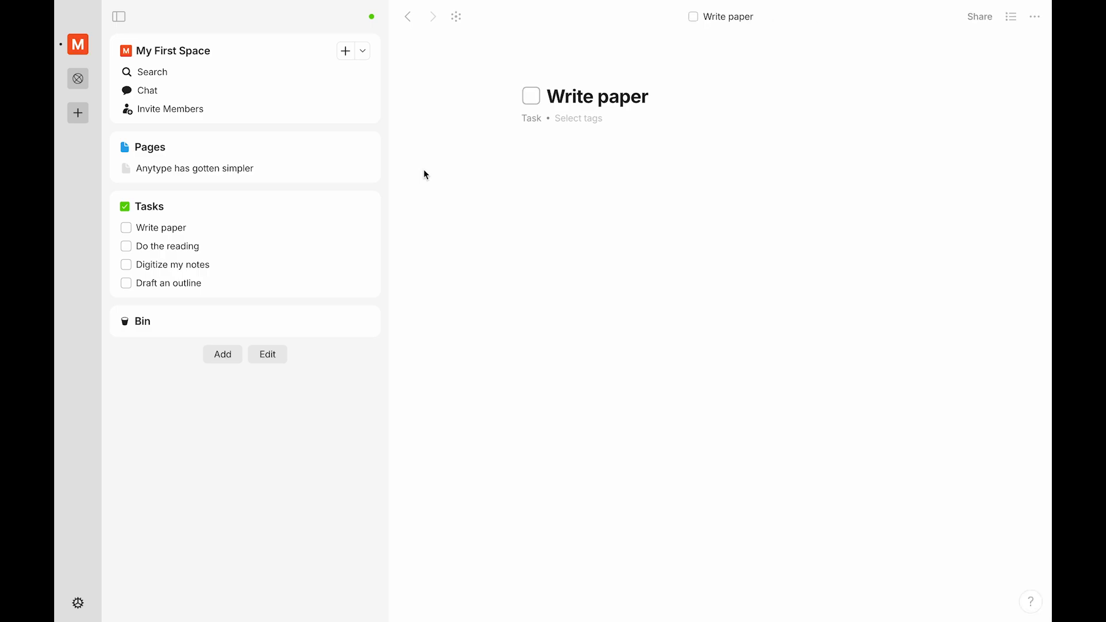
mouse_move(349, 187)
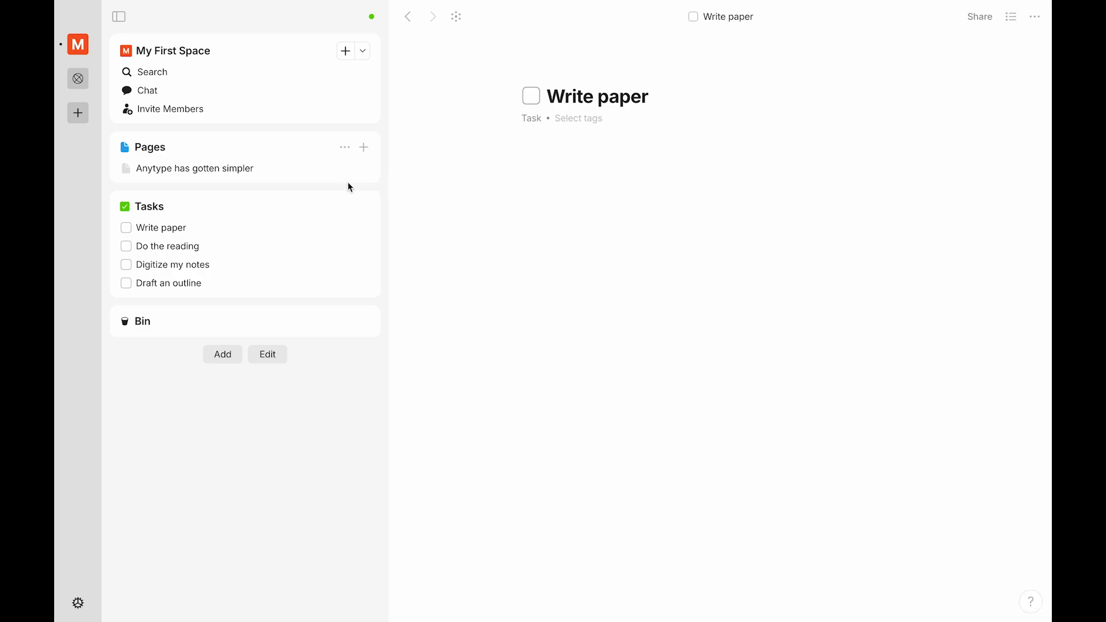
mouse_move(296, 248)
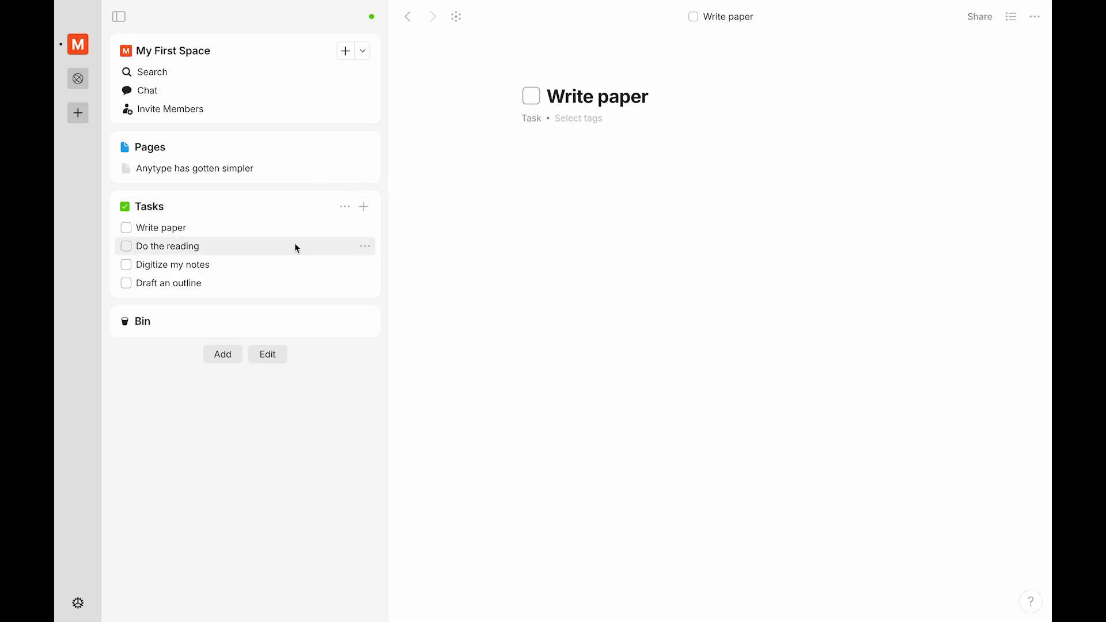
mouse_move(335, 302)
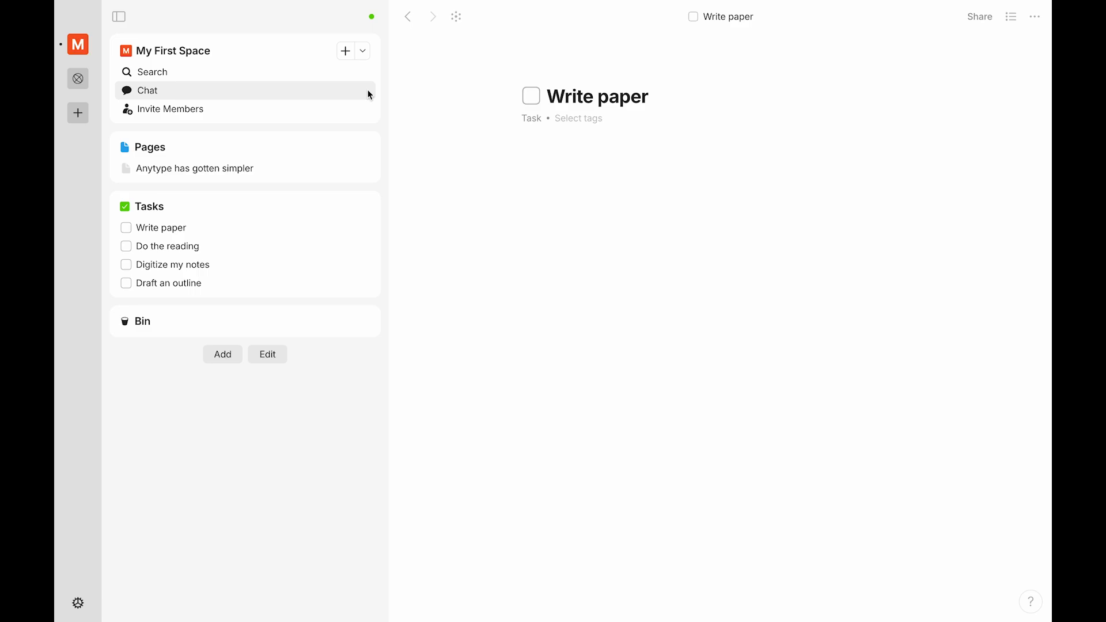
mouse_move(365, 56)
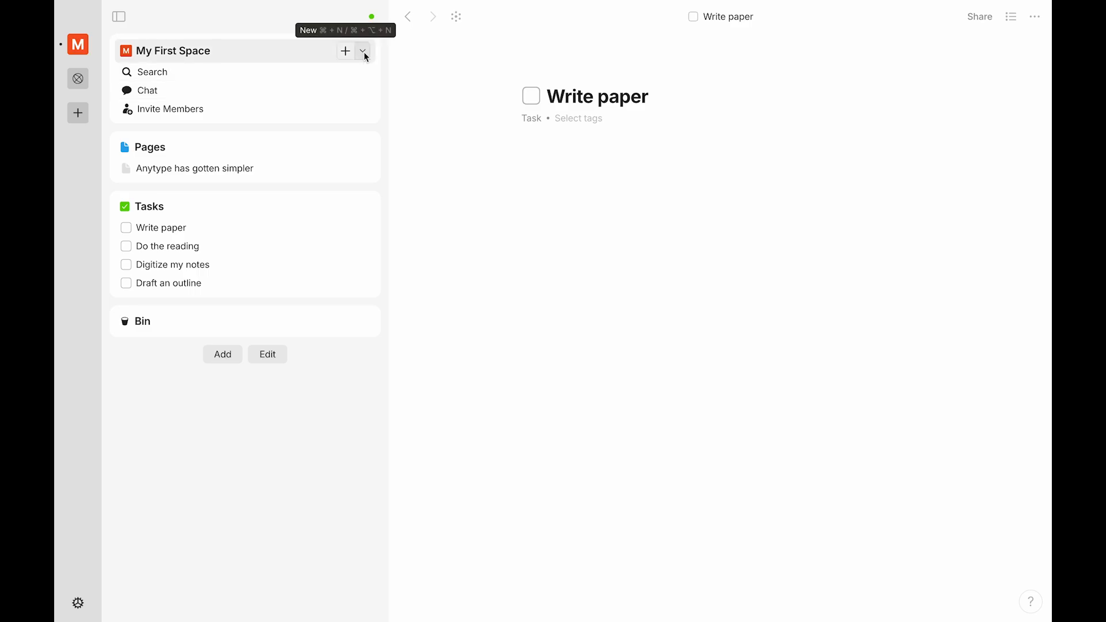
Step: Create the Class type with a first object named Math and return to the Class list
left_click(362, 51)
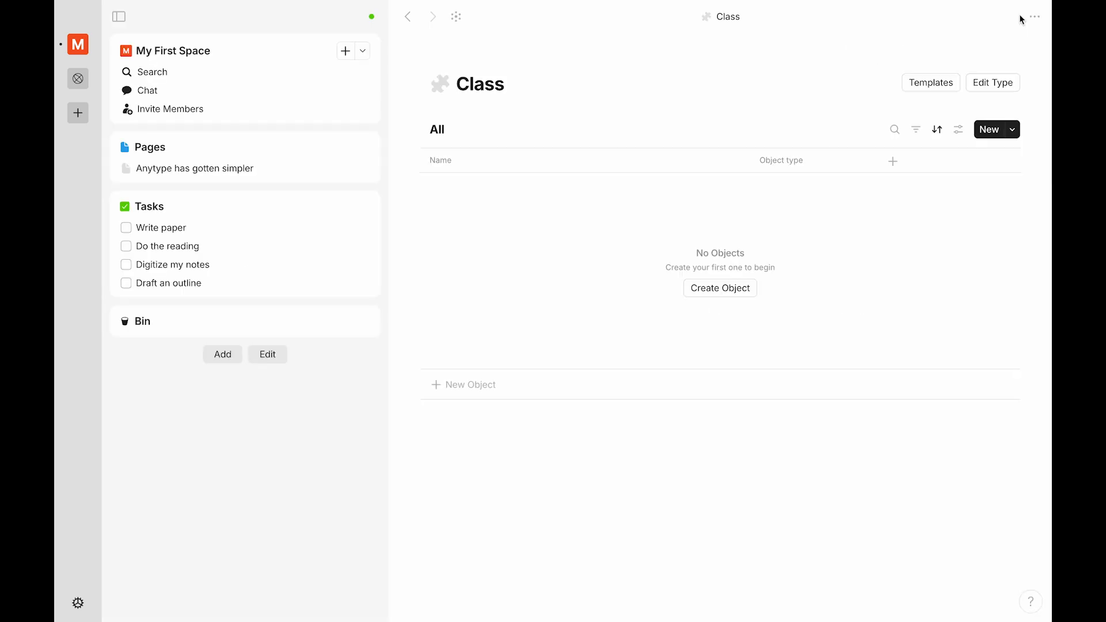
left_click(720, 288)
type("Math")
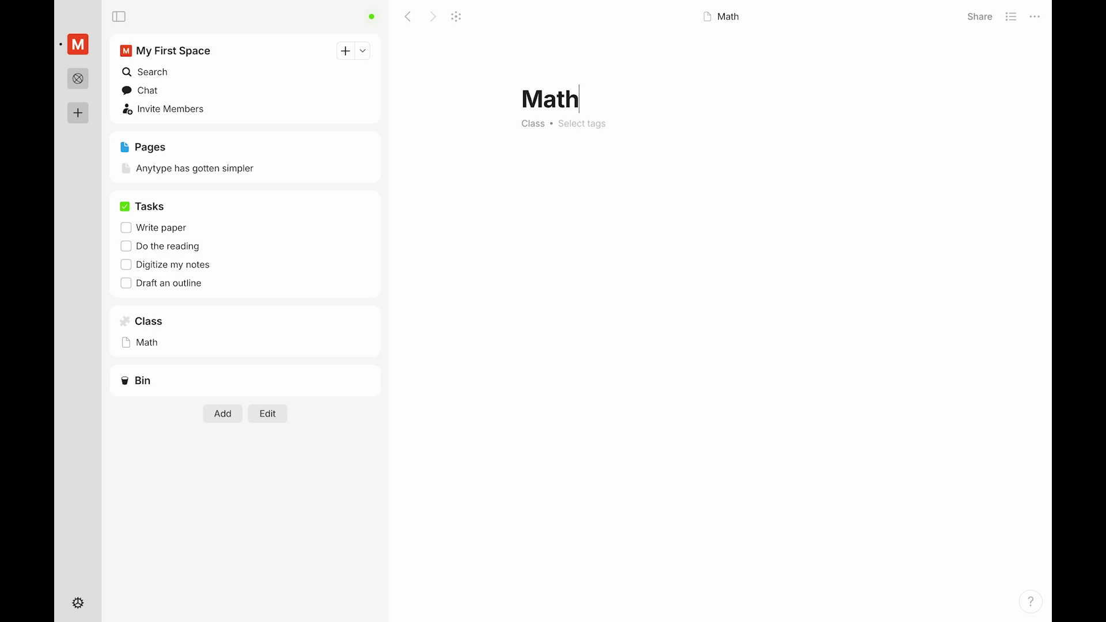
left_click(149, 321)
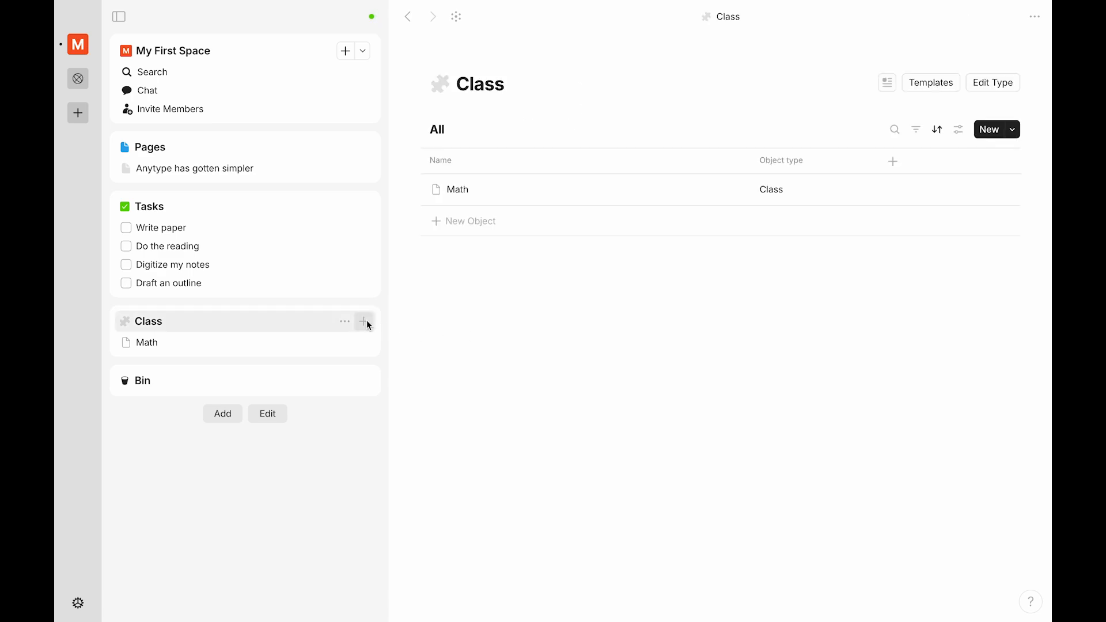
Step: Remove the Class widget from the sidebar via its ⋯ settings
left_click(344, 321)
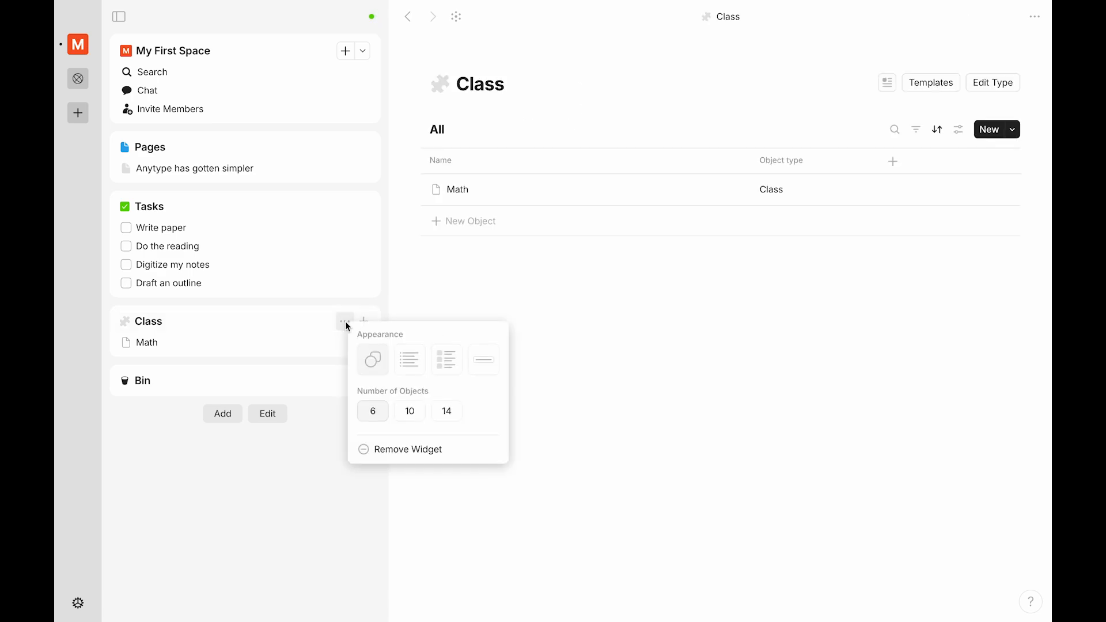
mouse_move(385, 454)
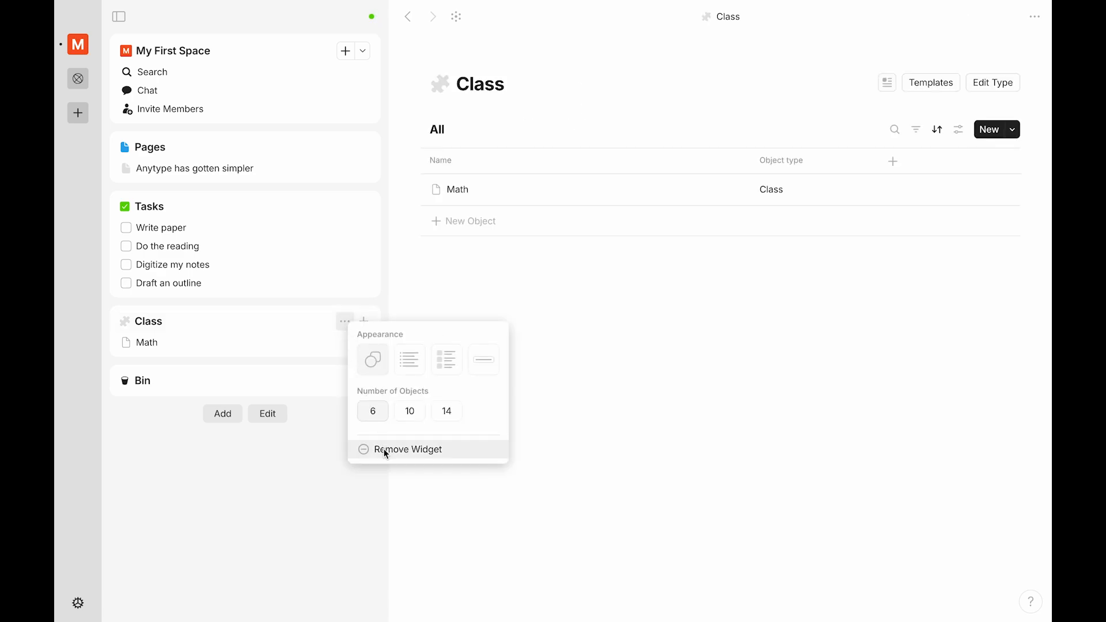
left_click(408, 449)
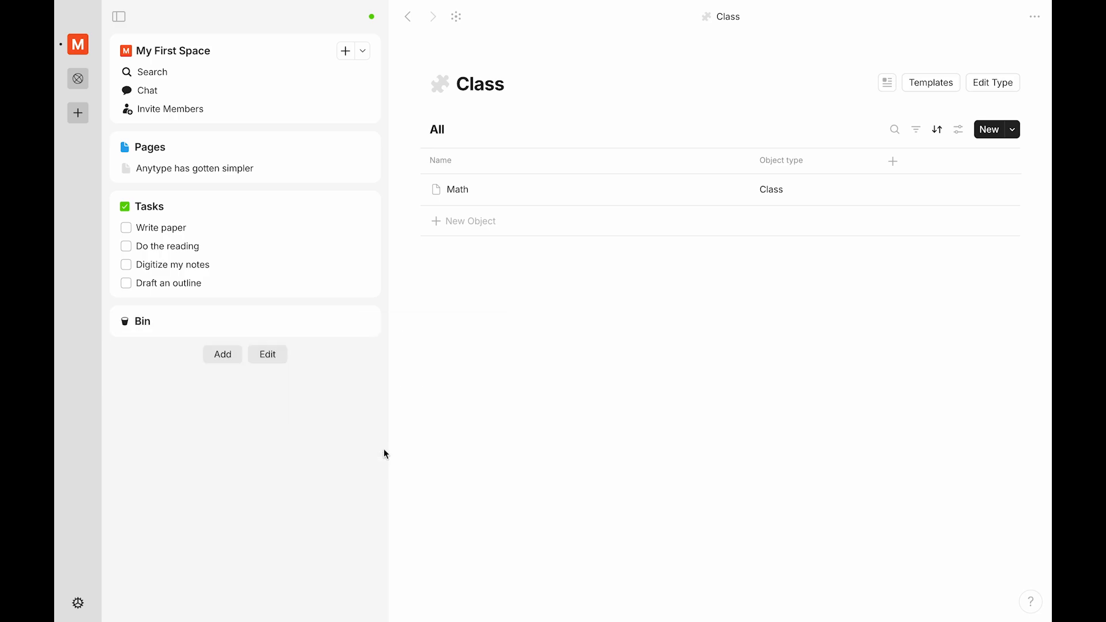
mouse_move(328, 258)
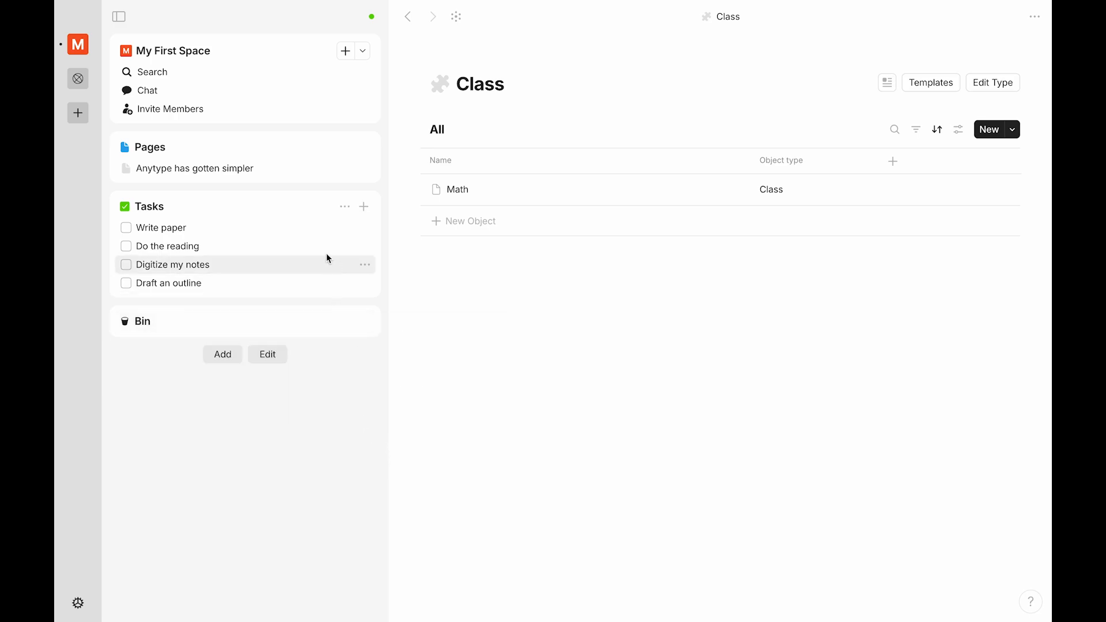
Step: Search the space for 'Class', then start adding a new sidebar widget
left_click(152, 72)
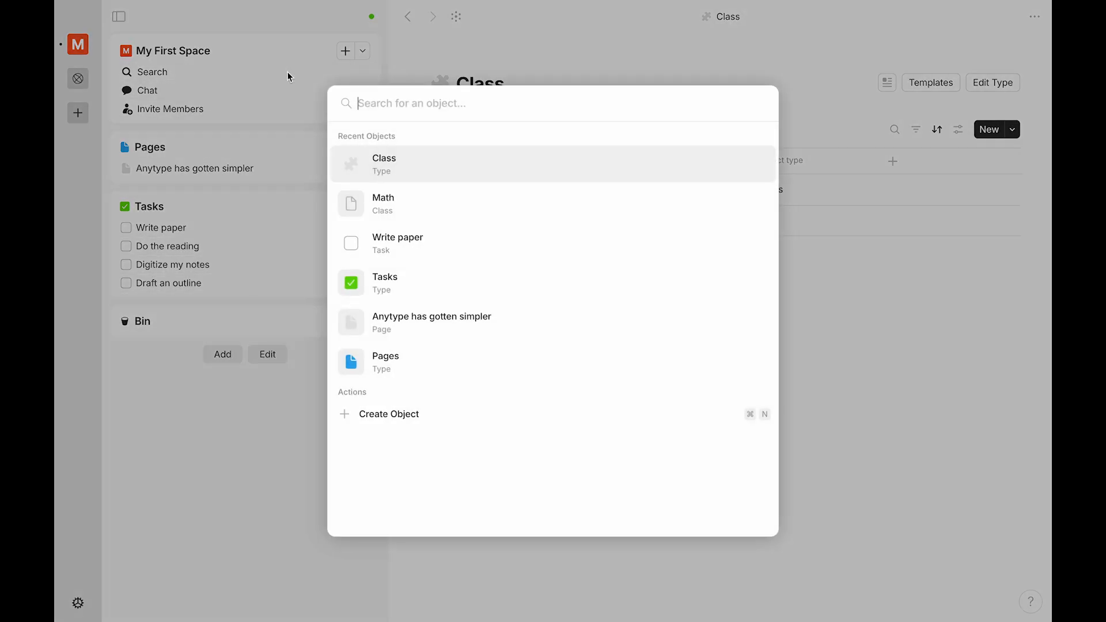
type("Class")
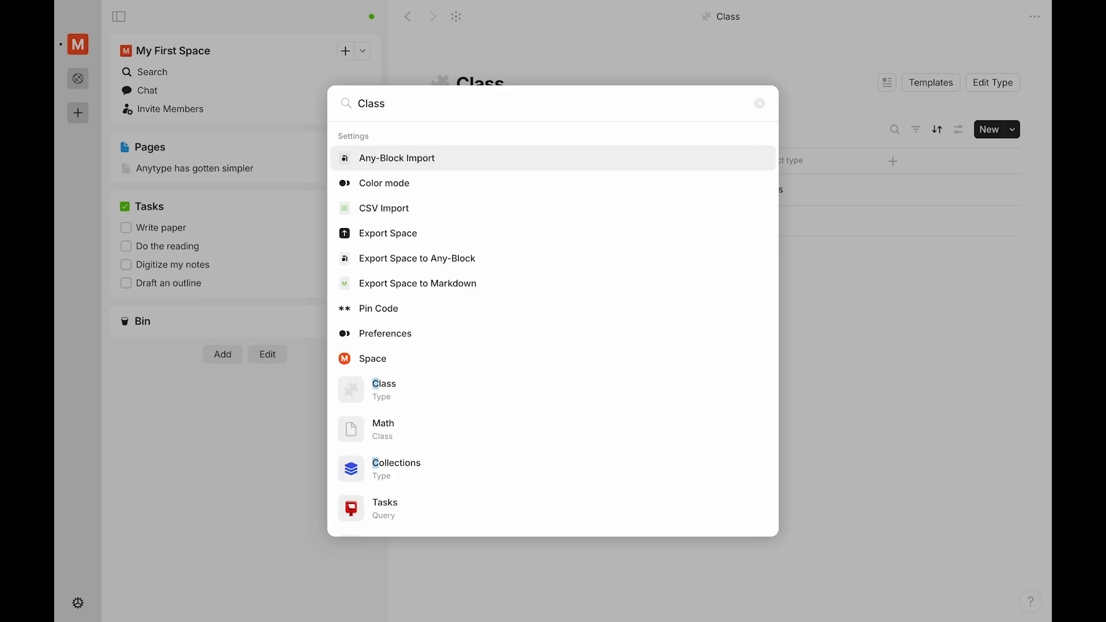
left_click(222, 355)
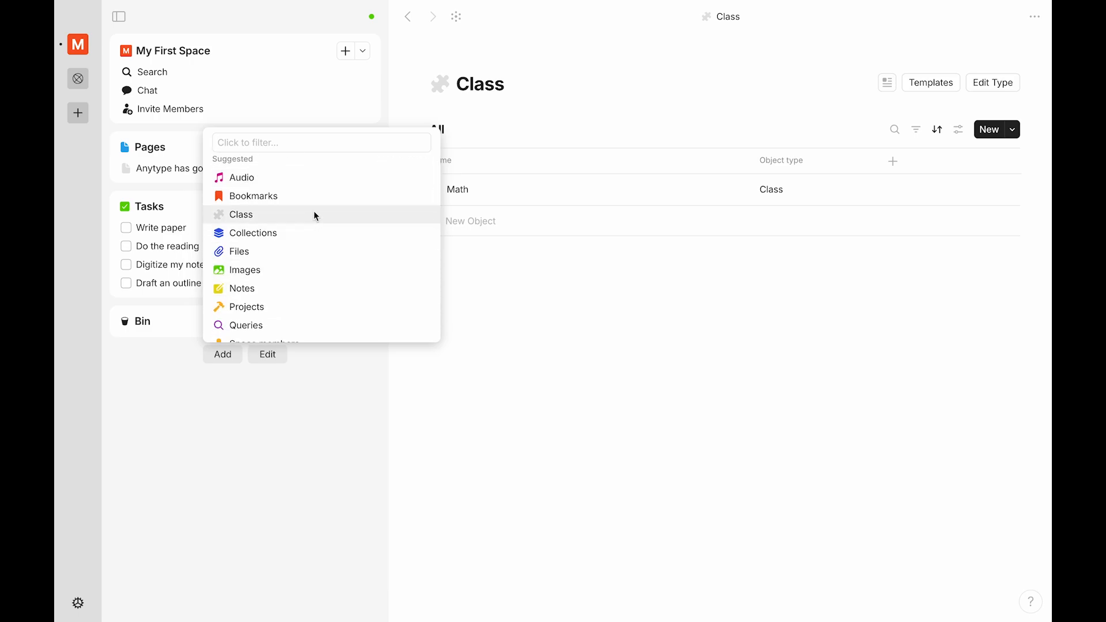
Step: Add the Class type as a sidebar widget listing the Math object
left_click(241, 215)
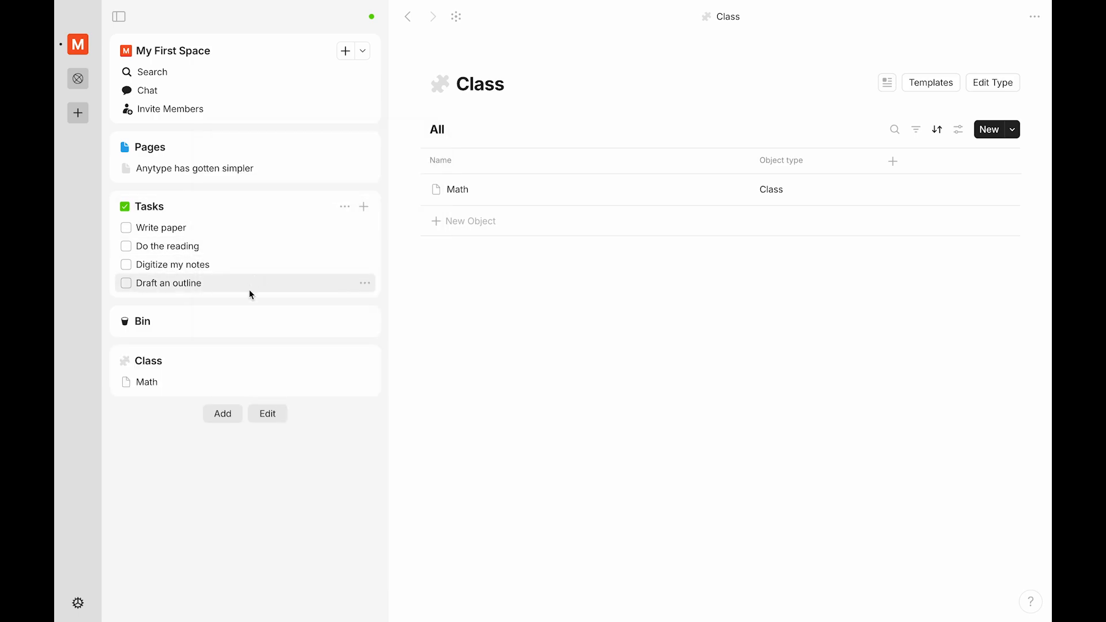
mouse_move(216, 358)
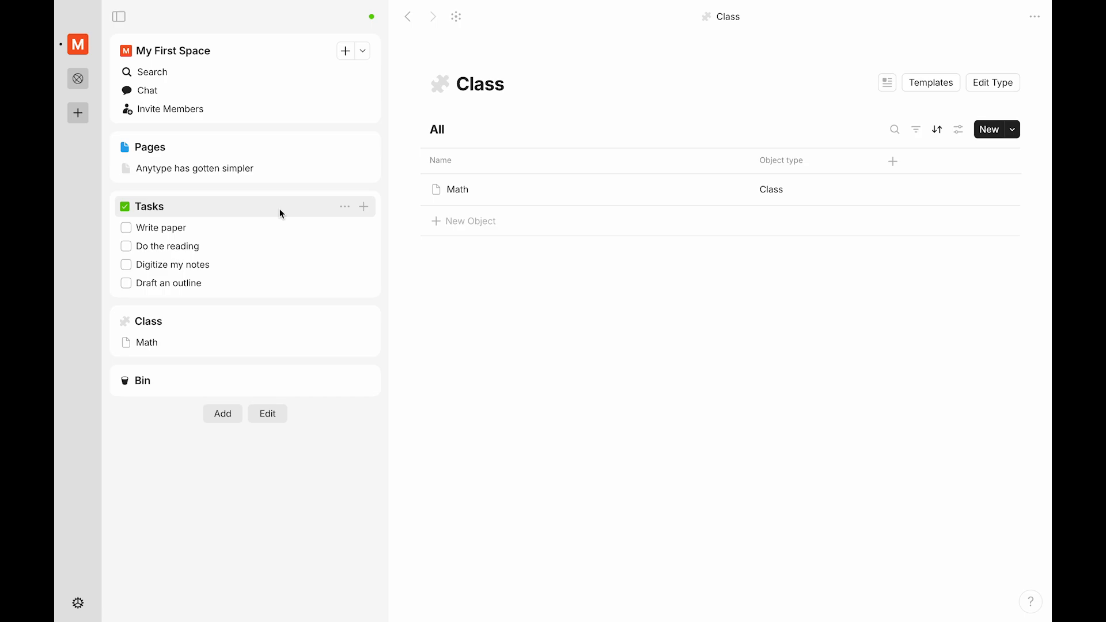
Step: Add a Kanban view and a List-layout view to the Tasks collection beside All
left_click(150, 206)
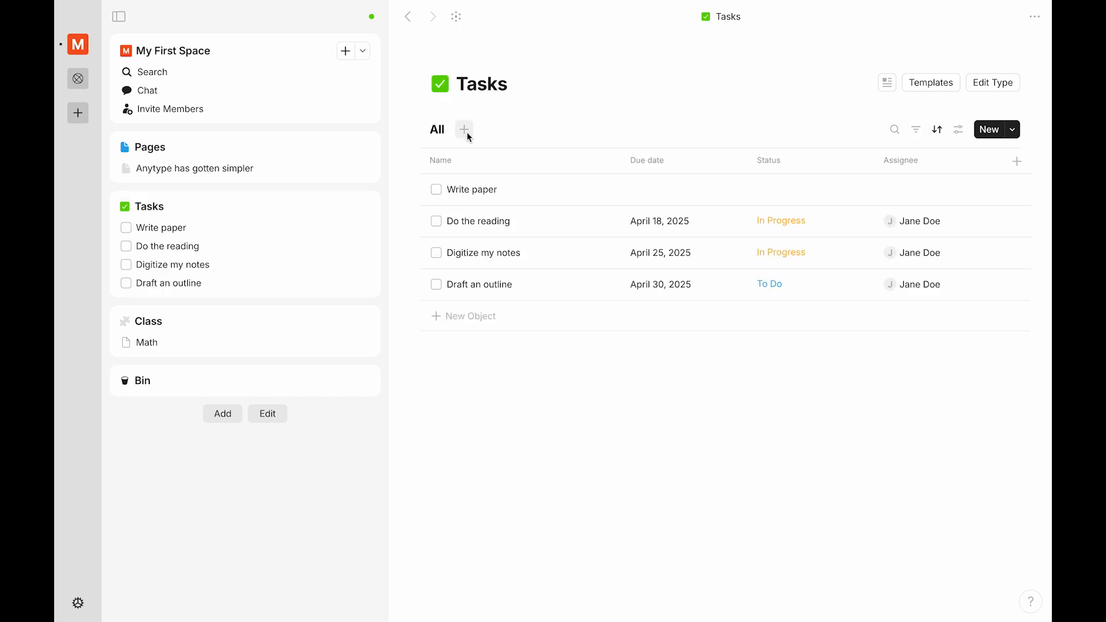
left_click(958, 129)
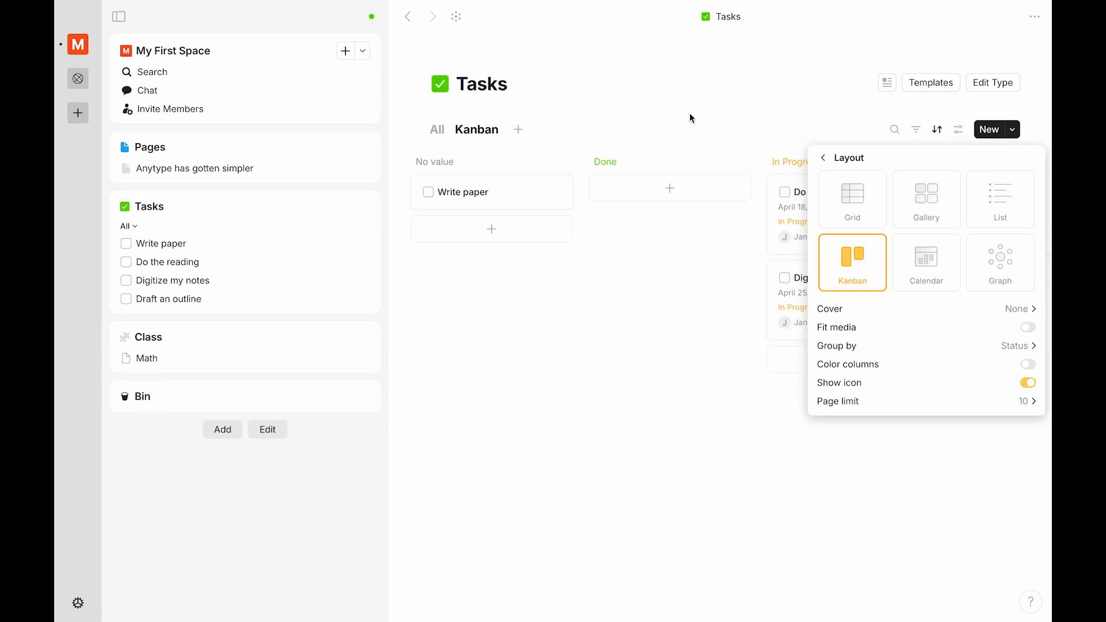
left_click(1001, 198)
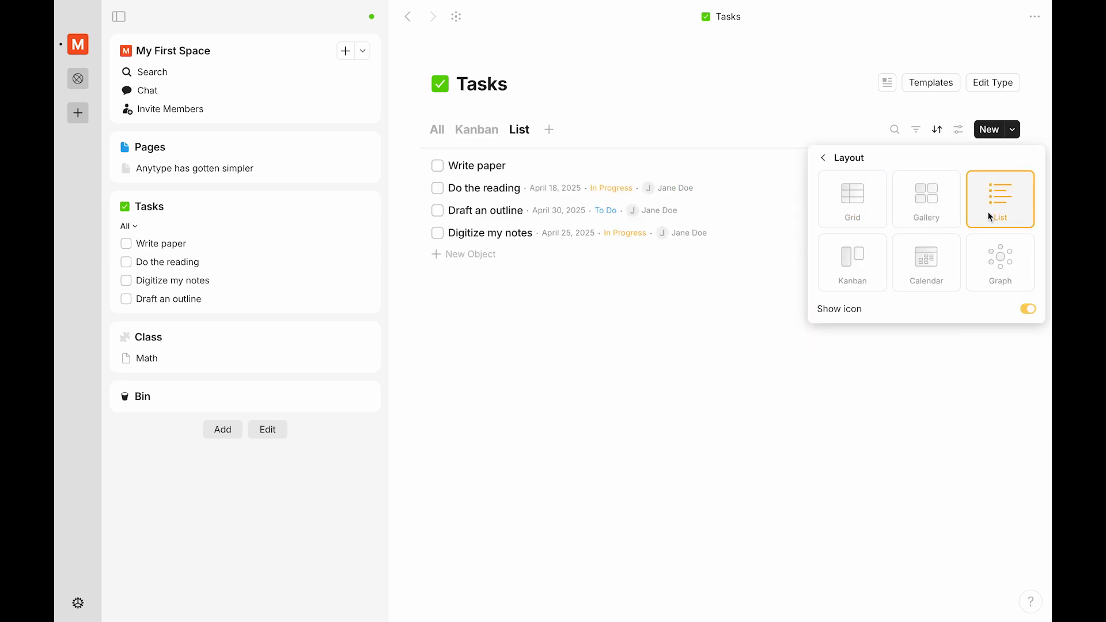
left_click(915, 129)
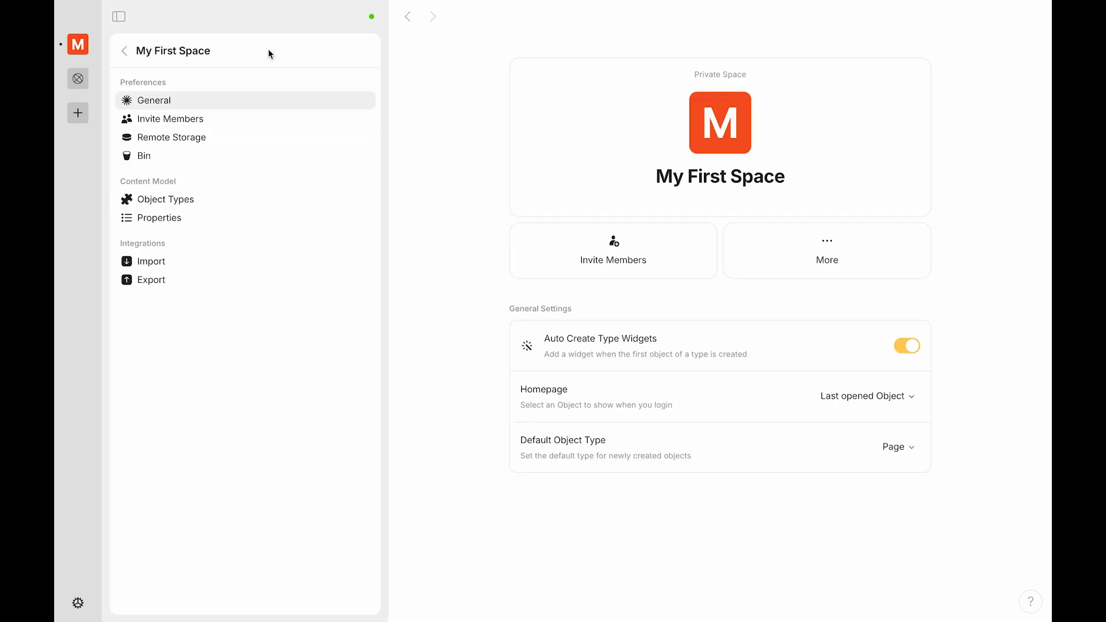
mouse_move(381, 165)
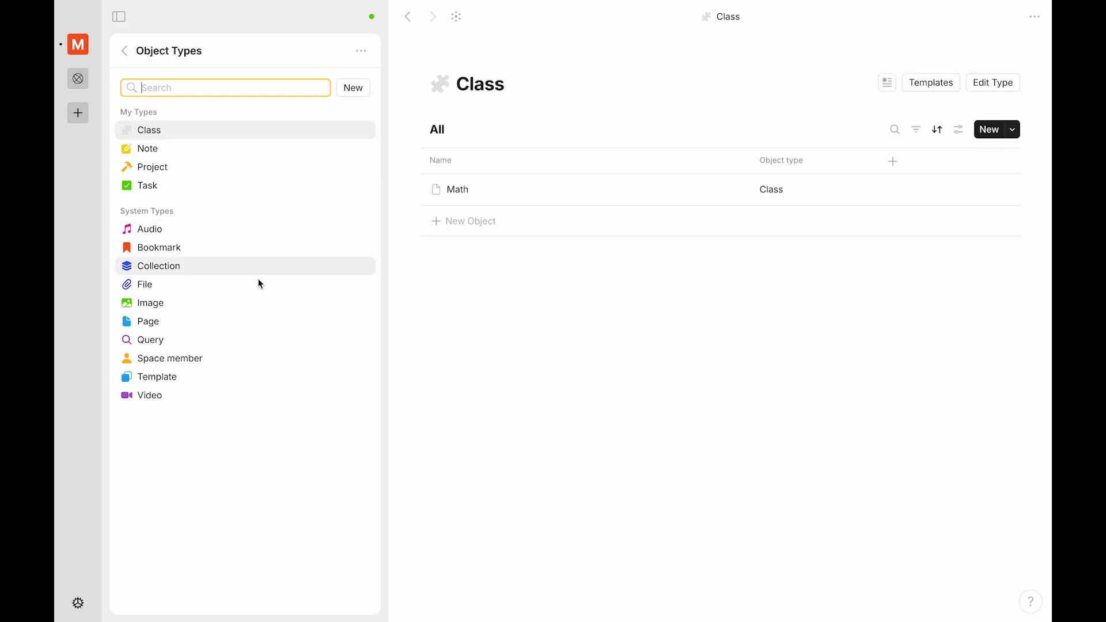
Step: Open 'Anytype has gotten simpler' from the Page list and begin typing 'easier tha' in its body
left_click(147, 322)
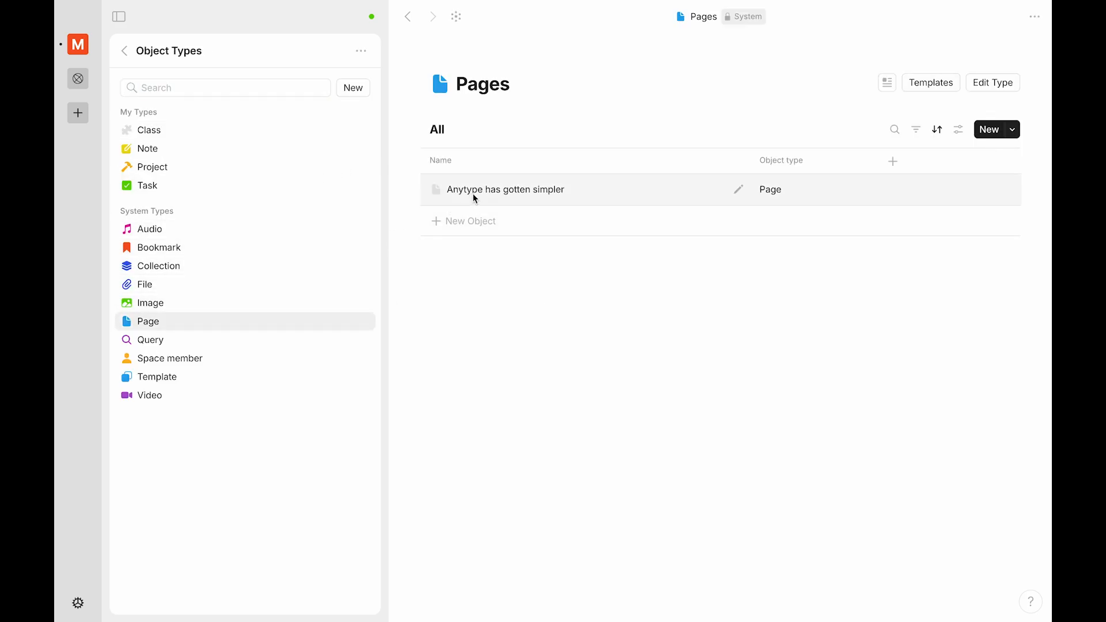
left_click(506, 189)
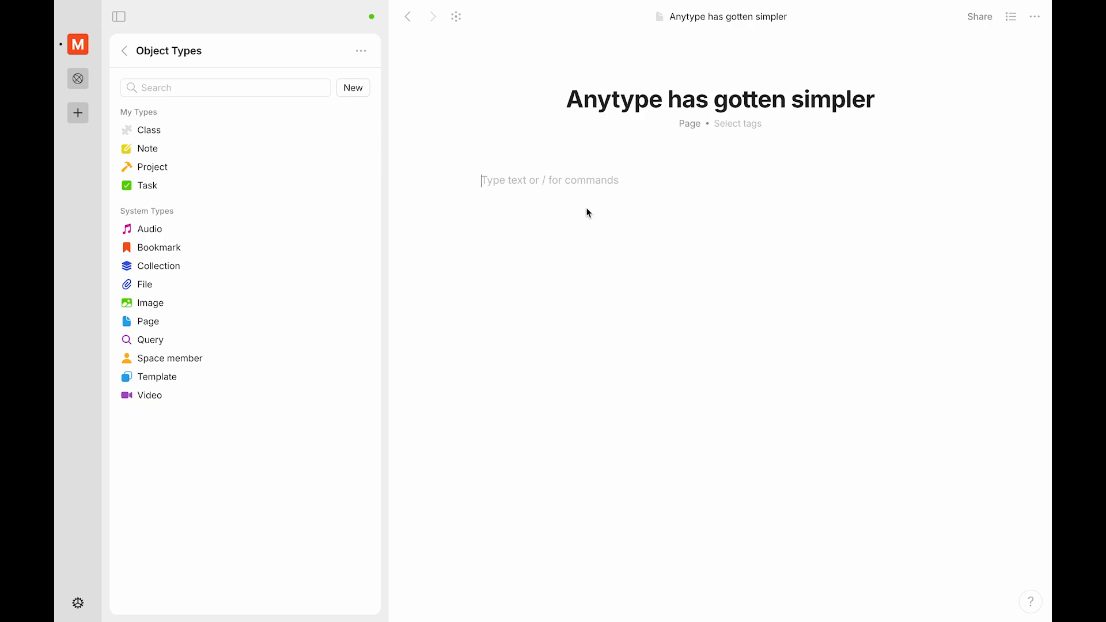
type("easier tha")
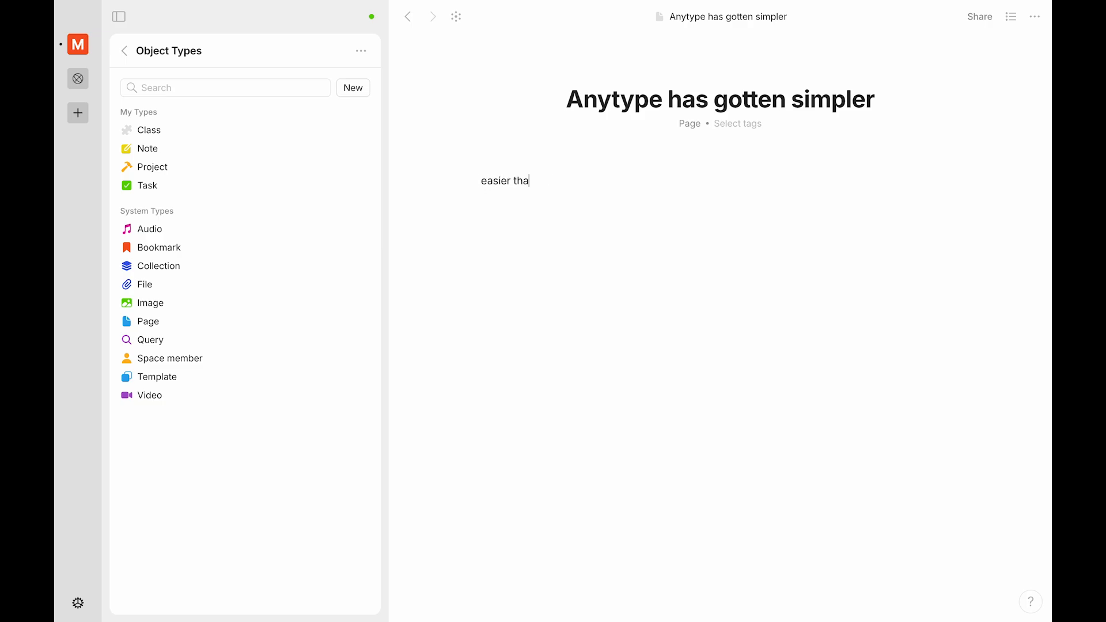